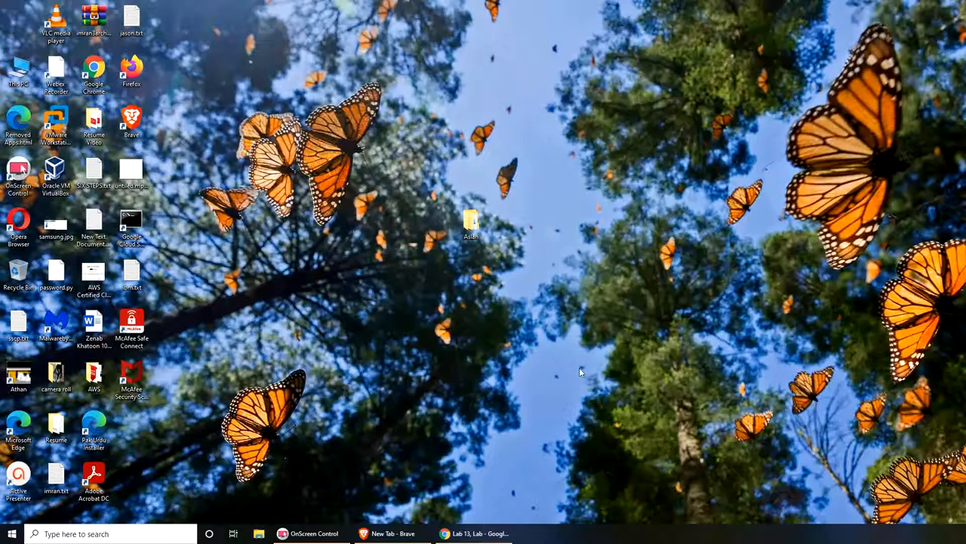
Bring the Lab 13 tab forward and scroll through the Activity panel's encryption instructions.
left_click(474, 532)
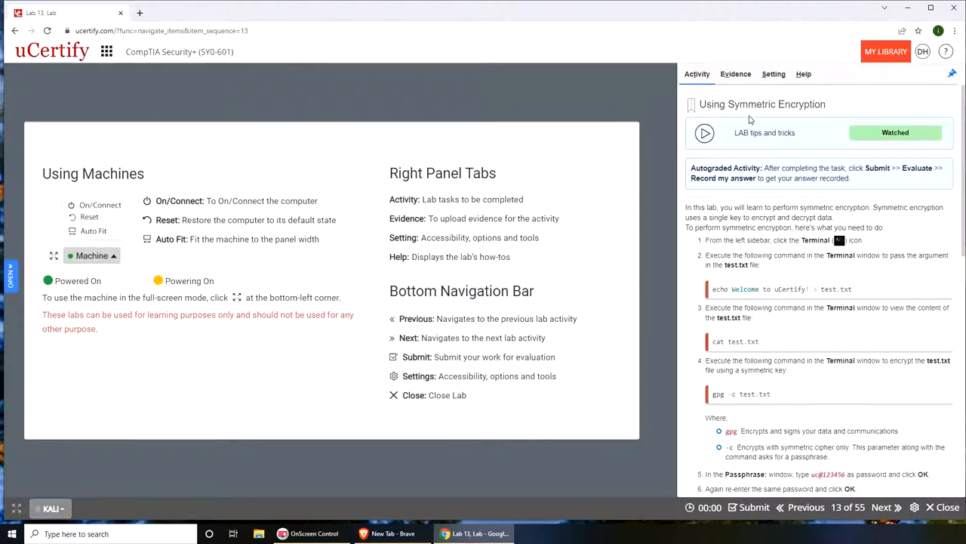
mouse_move(755, 114)
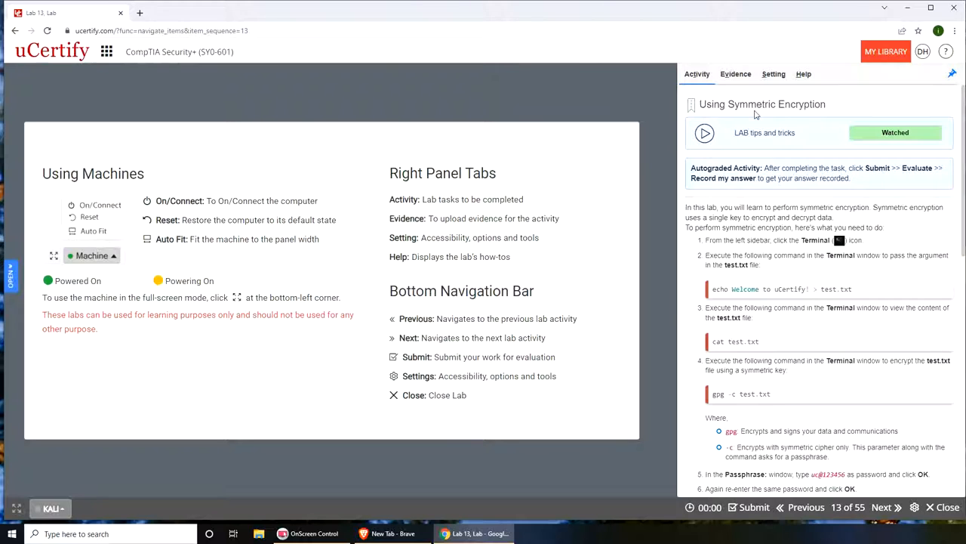
scroll("down", 3)
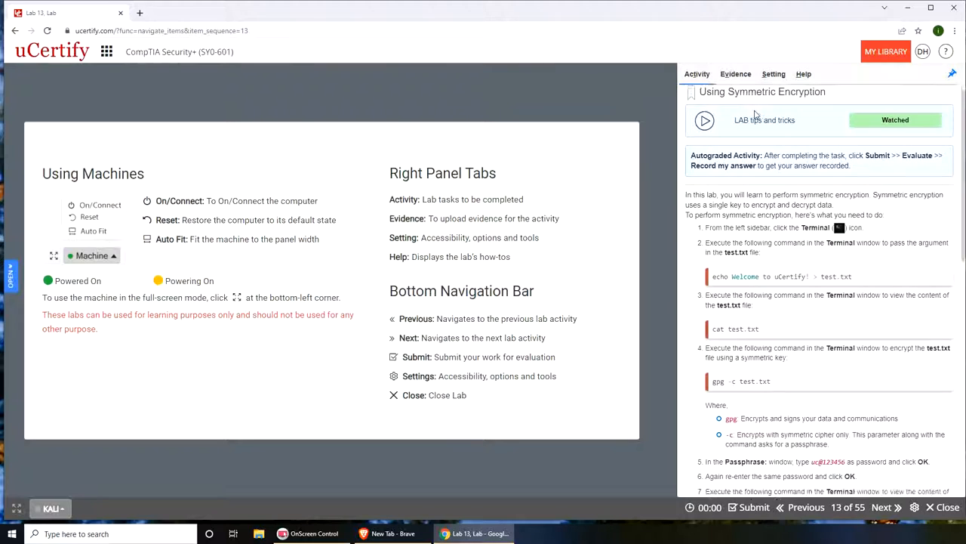
scroll("down", 3)
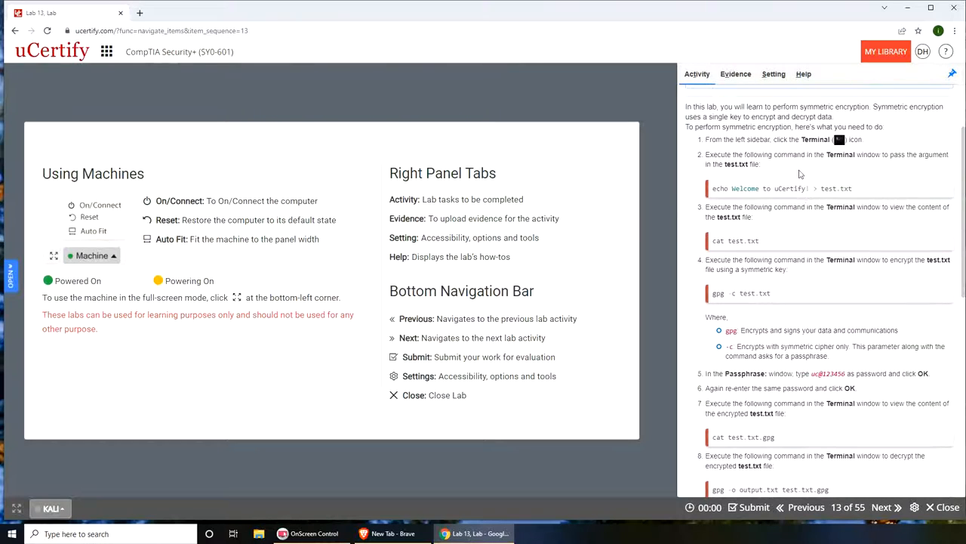
mouse_move(788, 187)
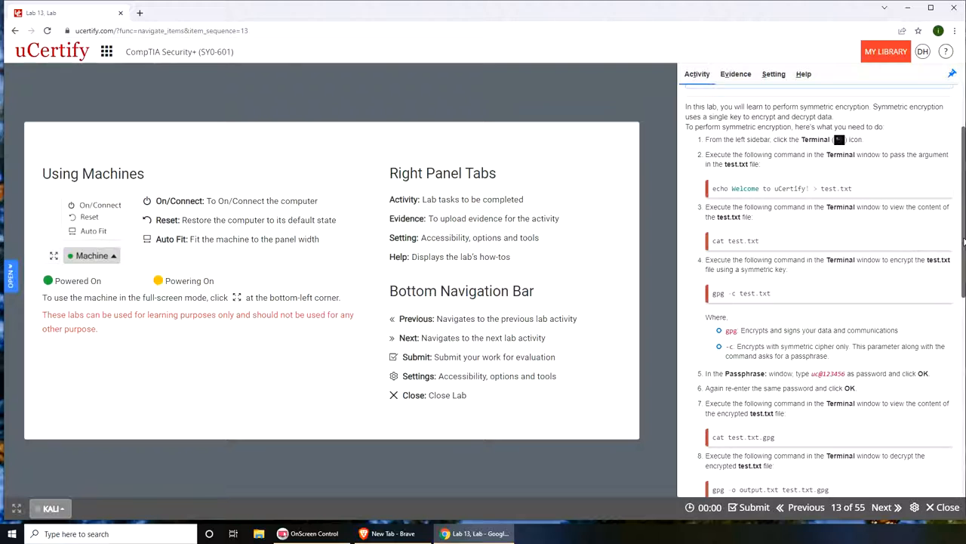
scroll("down", 3)
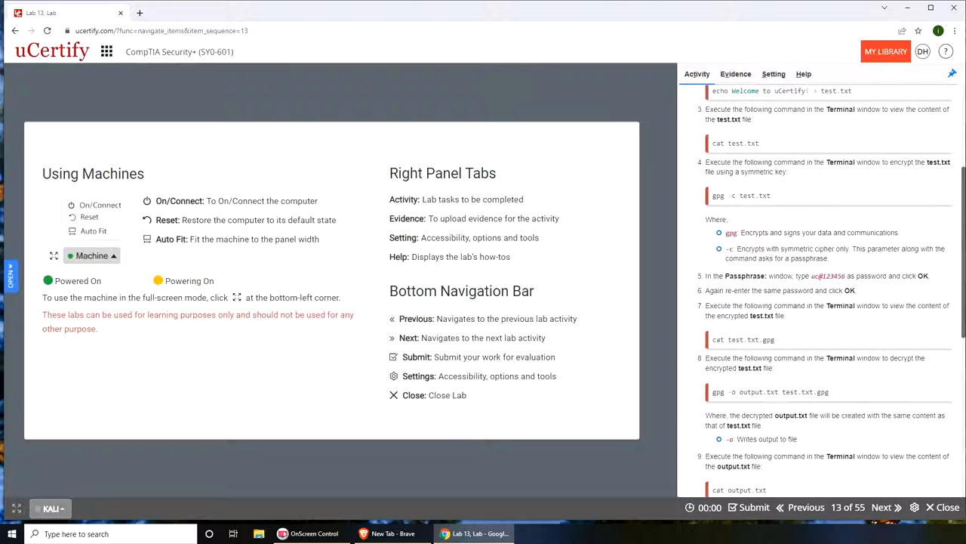
scroll("down", 3)
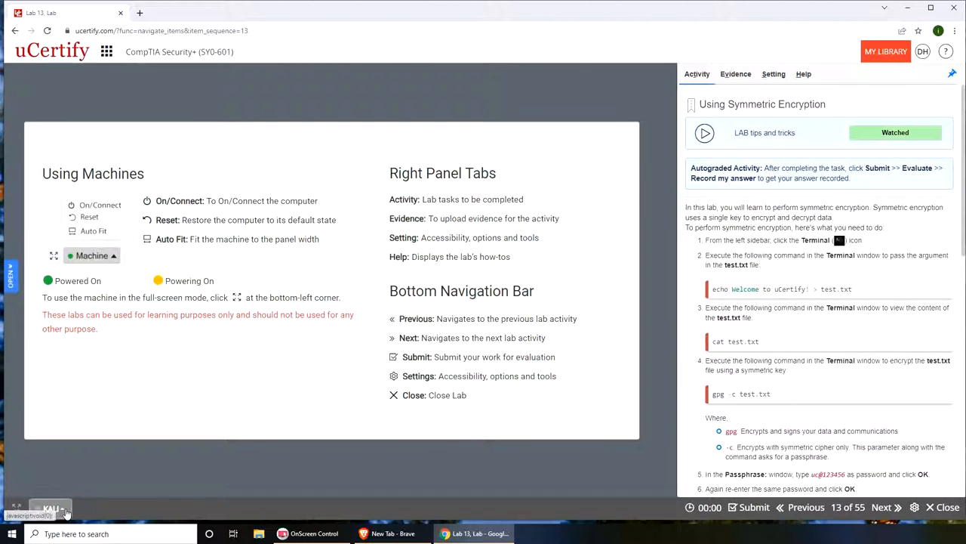
Power on the KALI virtual machine from the bottom-left machine button.
left_click(50, 507)
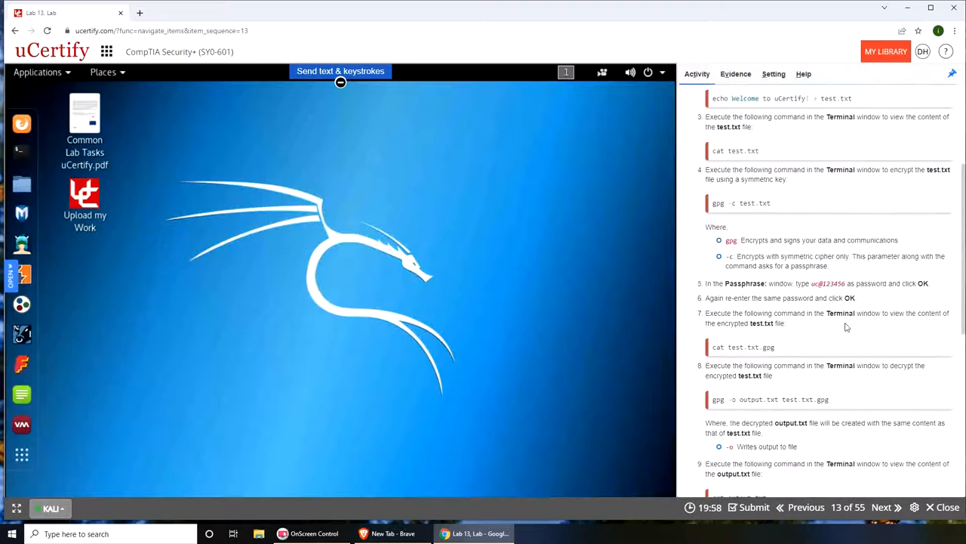
scroll("down", 3)
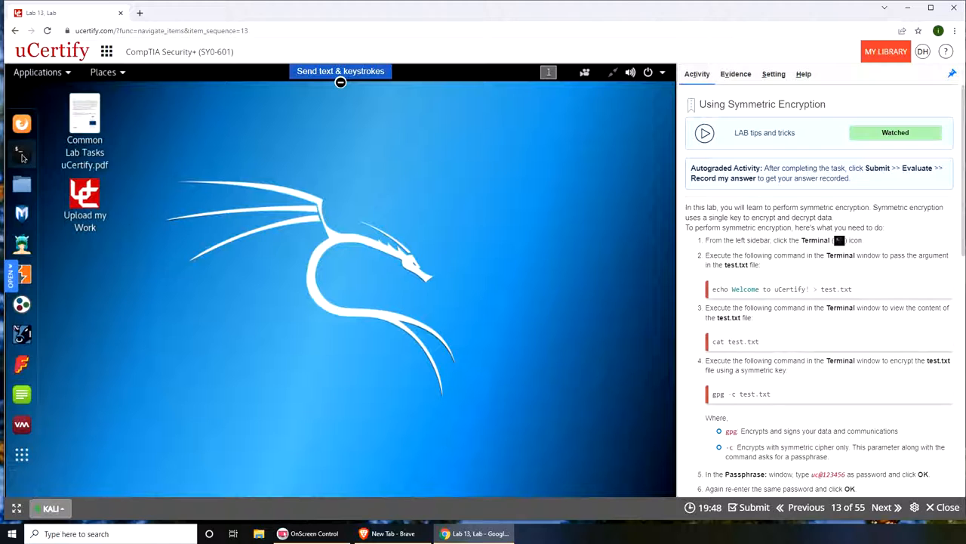
Launch a root terminal from the Kali sidebar and select the echo command in the lab steps.
left_click(21, 153)
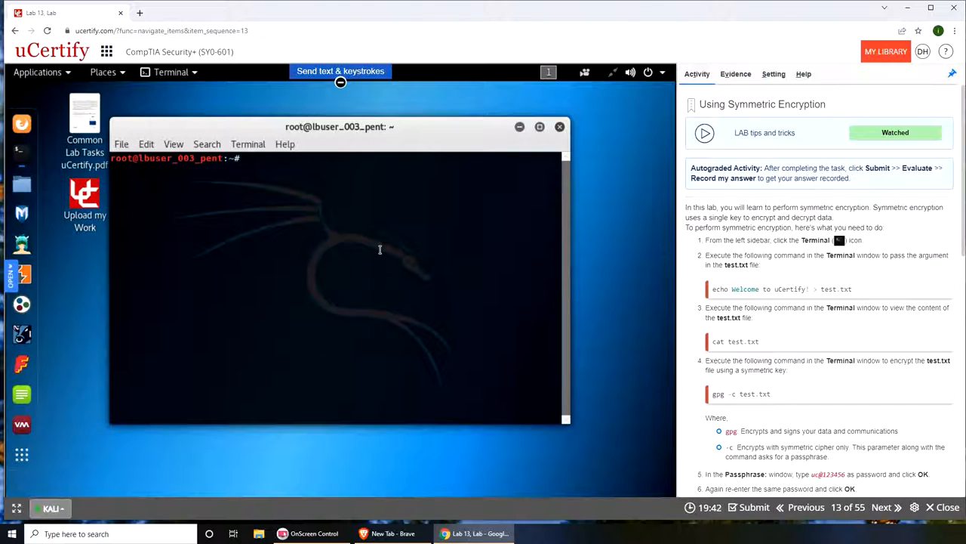
mouse_move(835, 280)
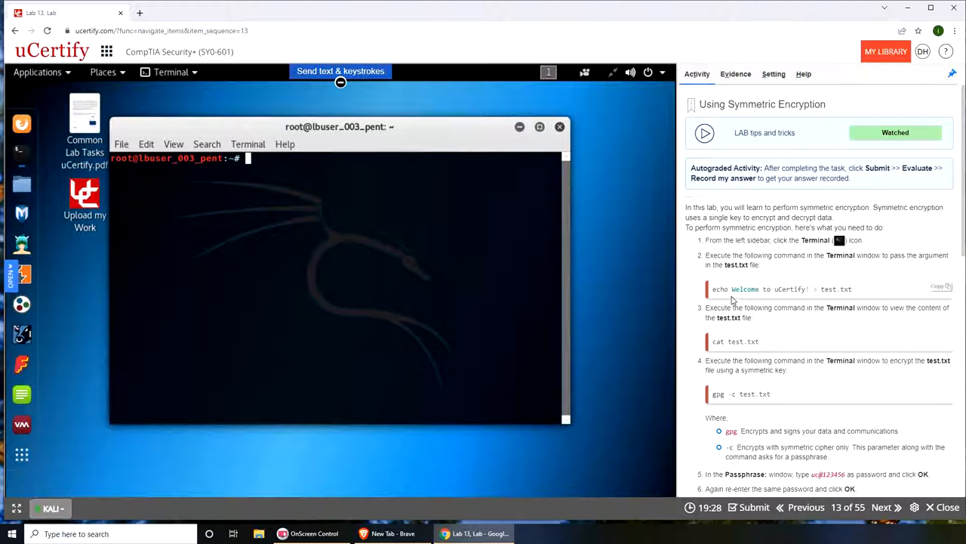
double_click(762, 290)
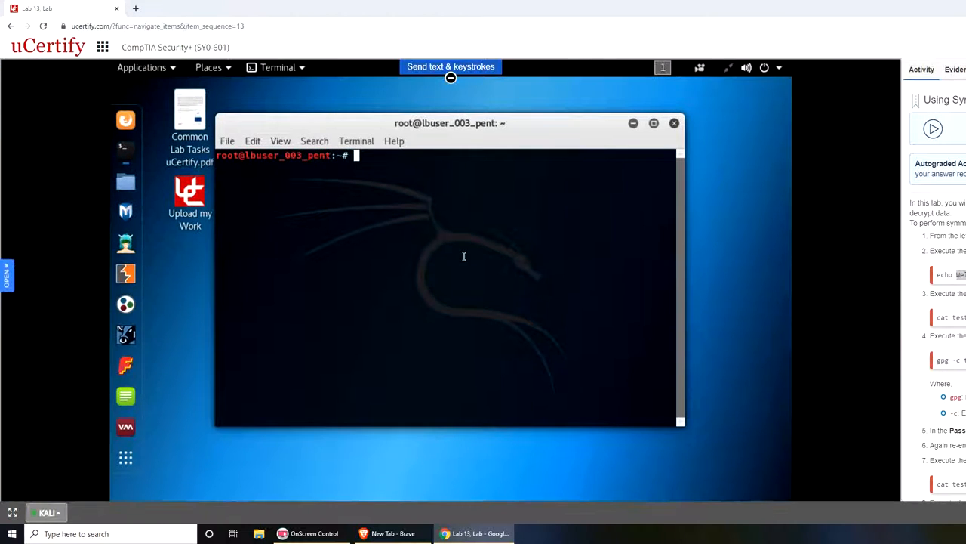
Run echo Welcome to uCertify! > test.txt and the same into imran.txt, listing the folder after each.
type("echo W")
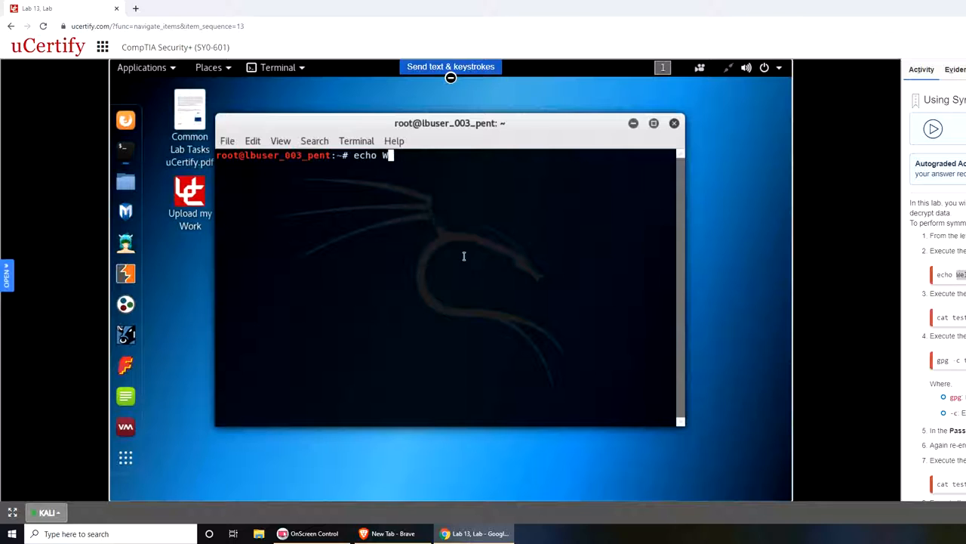
type("elcome to")
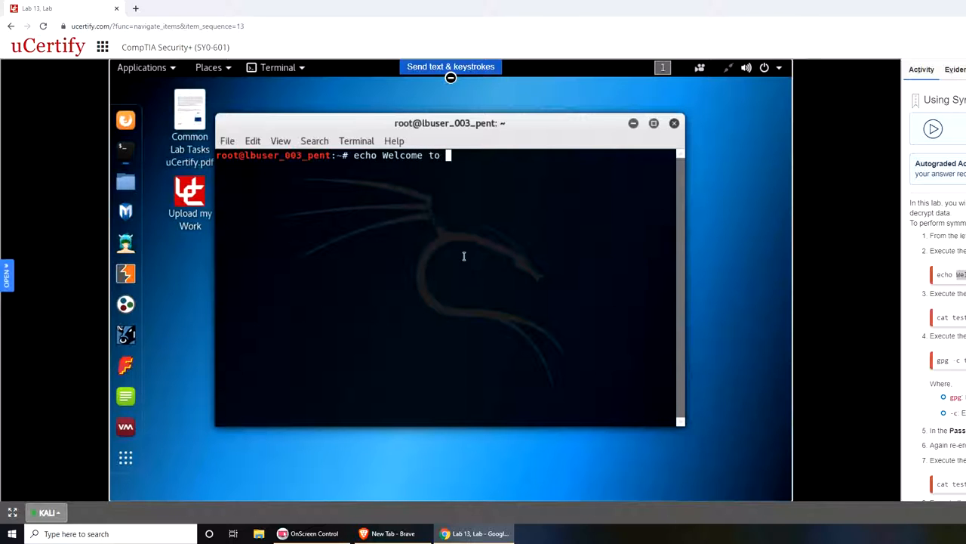
type("uCertify! >")
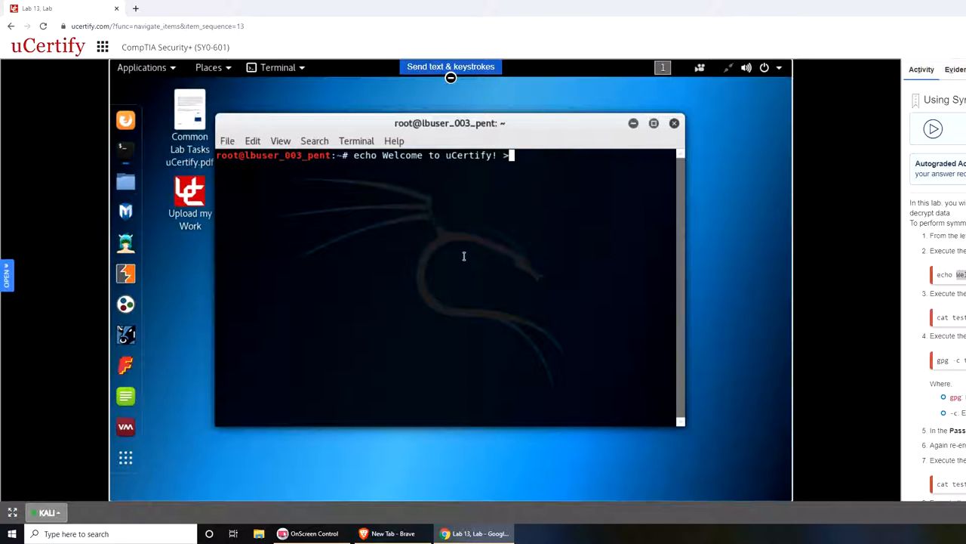
type("test.txt")
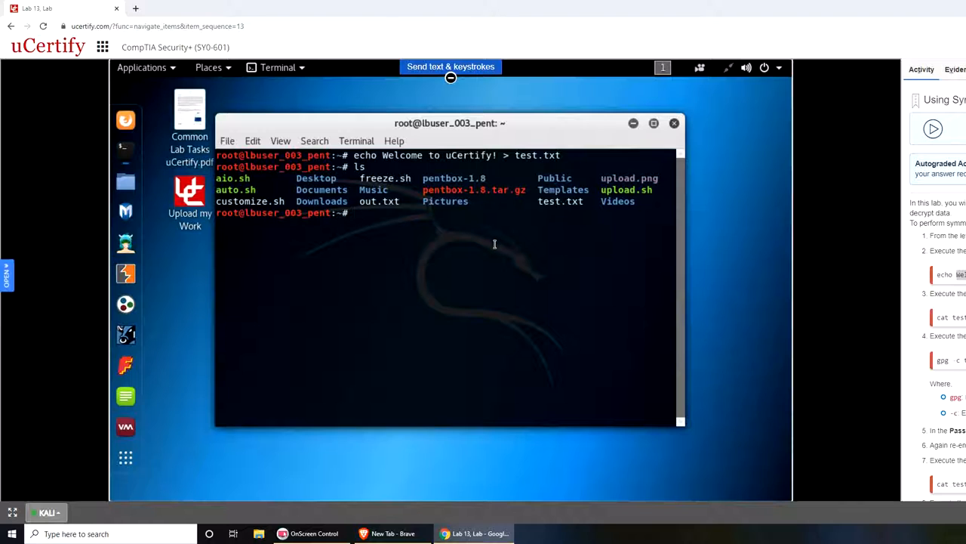
type("echo Welcome to uCertify! > test.txt")
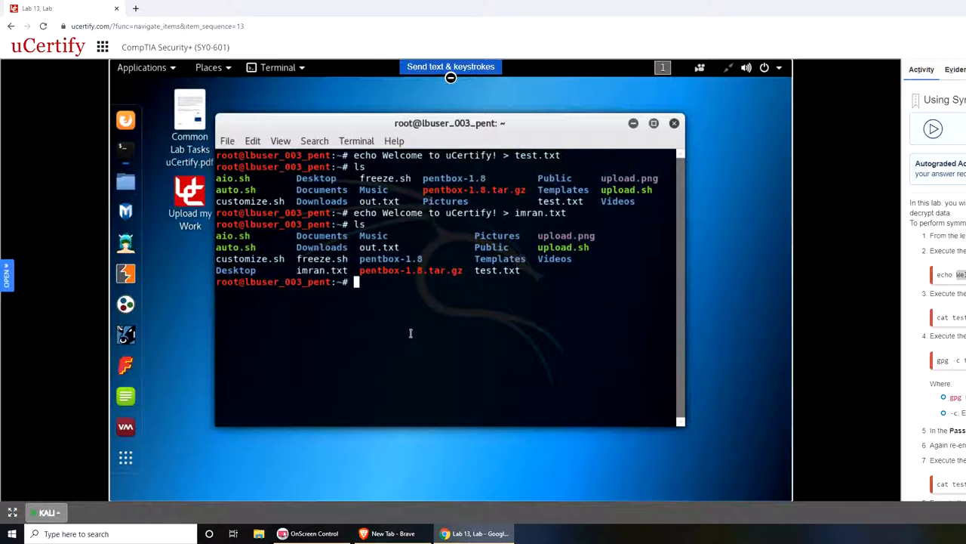
mouse_move(410, 334)
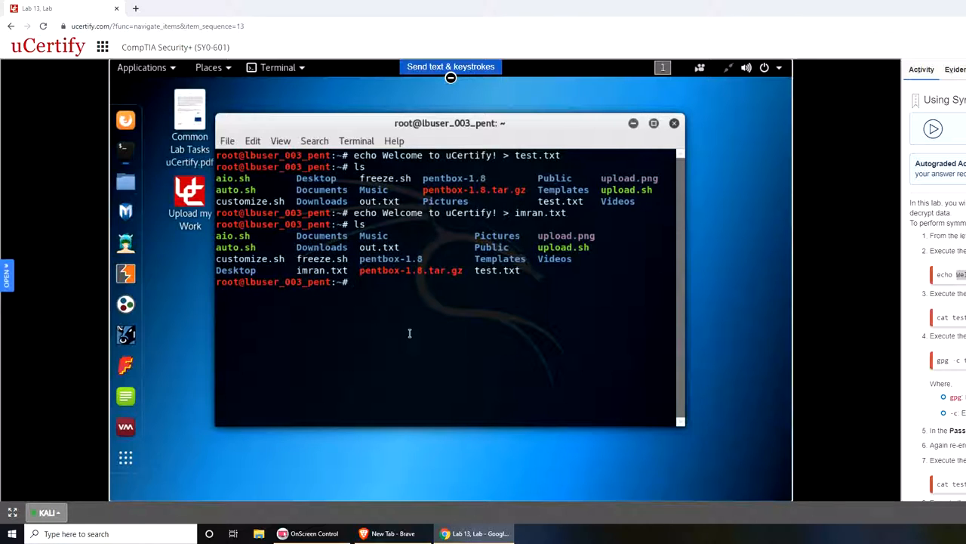
Run cat imran.txt to show it contains Welcome to uCertify!
type("cat imran.txt")
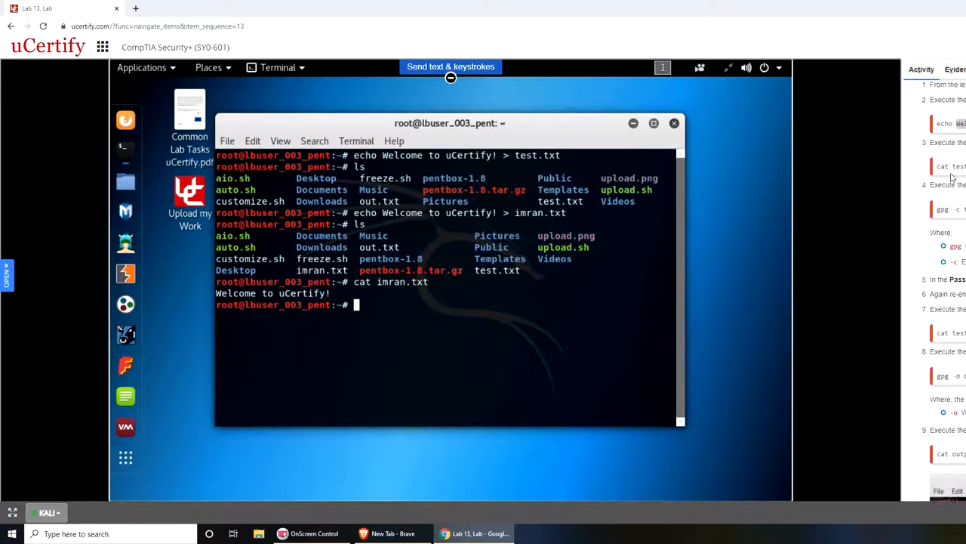
mouse_move(601, 344)
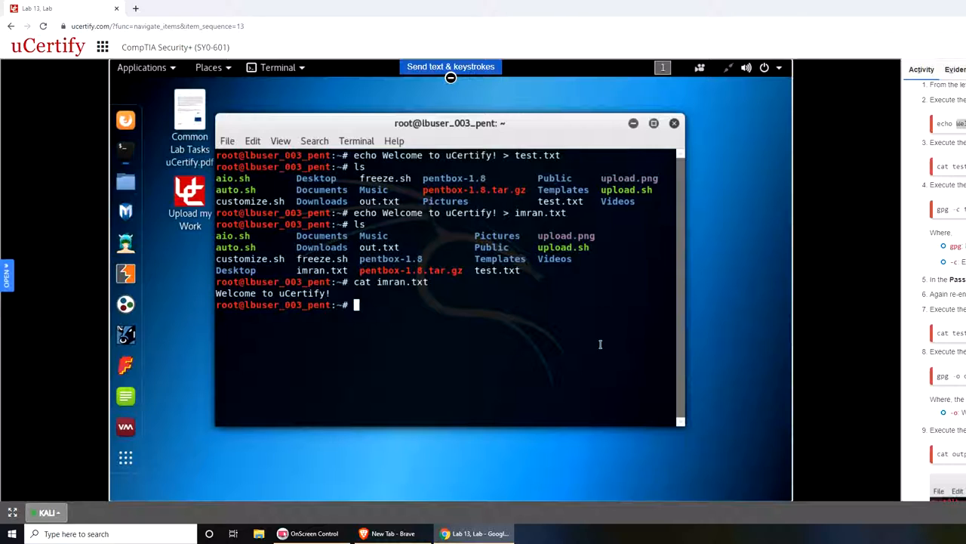
mouse_move(435, 350)
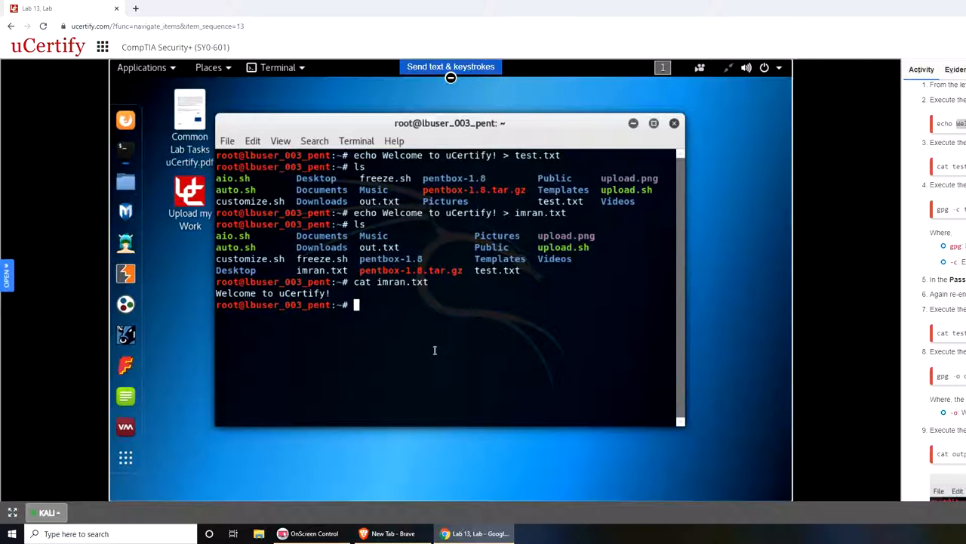
mouse_move(387, 359)
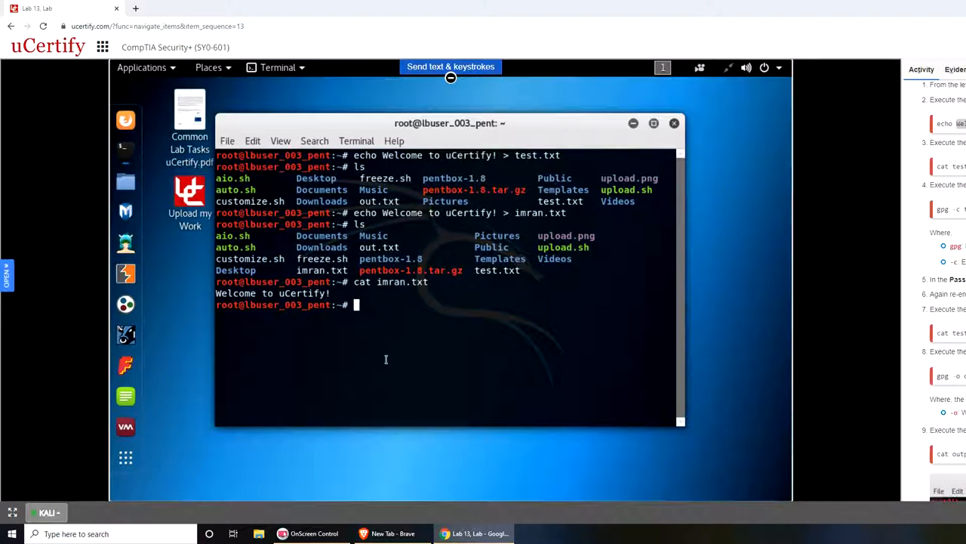
Run gpg -c test.txt to start symmetric encryption of the test file.
type("gpg")
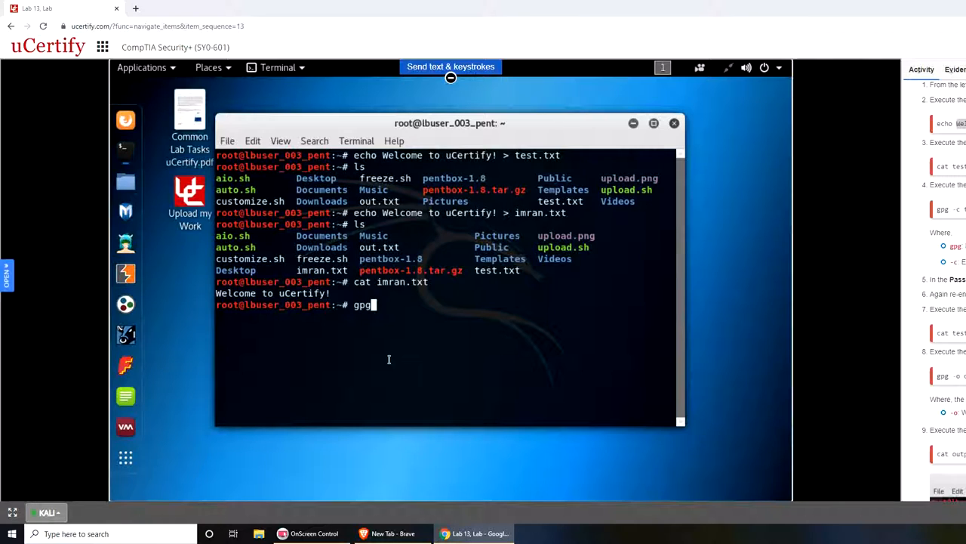
type("-c")
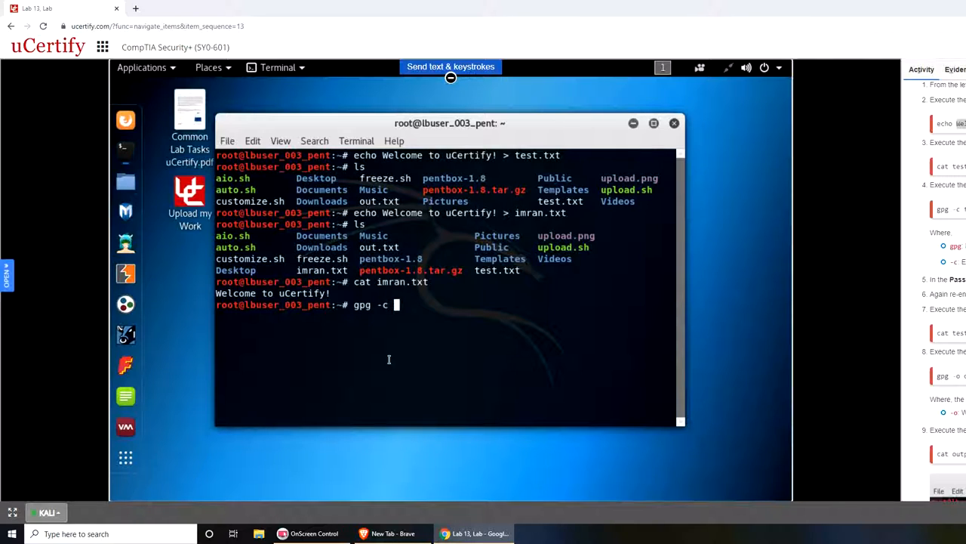
type("test")
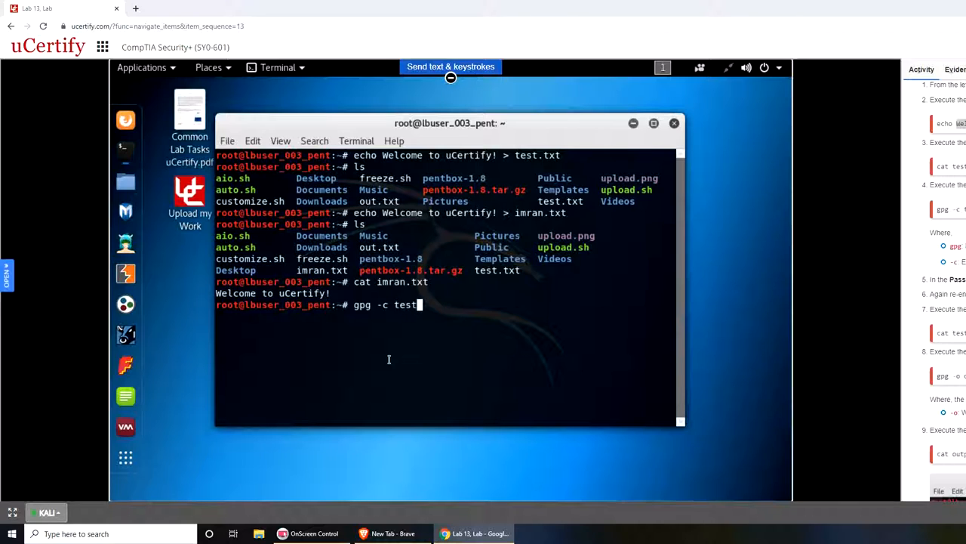
type(".txt")
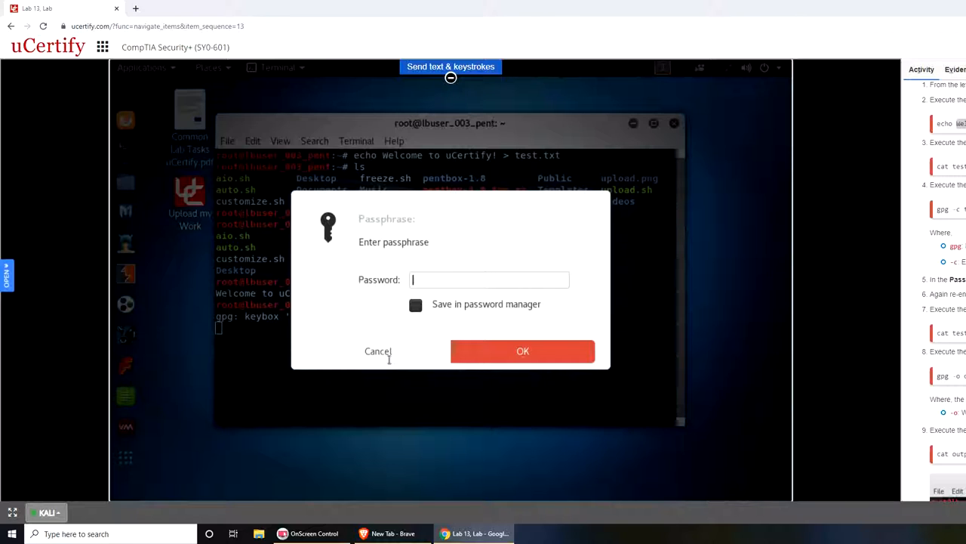
Enter the passphrase in the gpg dialog and re-enter it to confirm, with OK each time.
type("•")
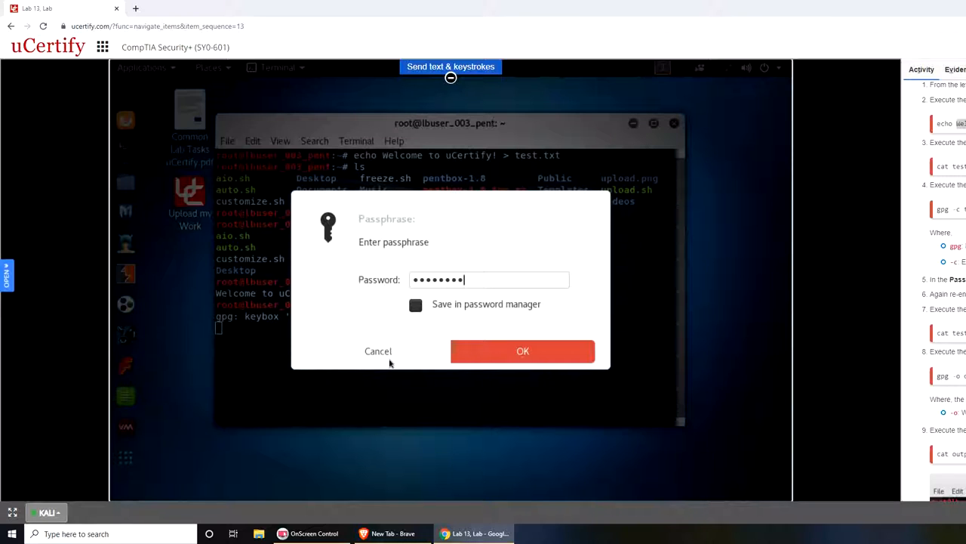
left_click(522, 350)
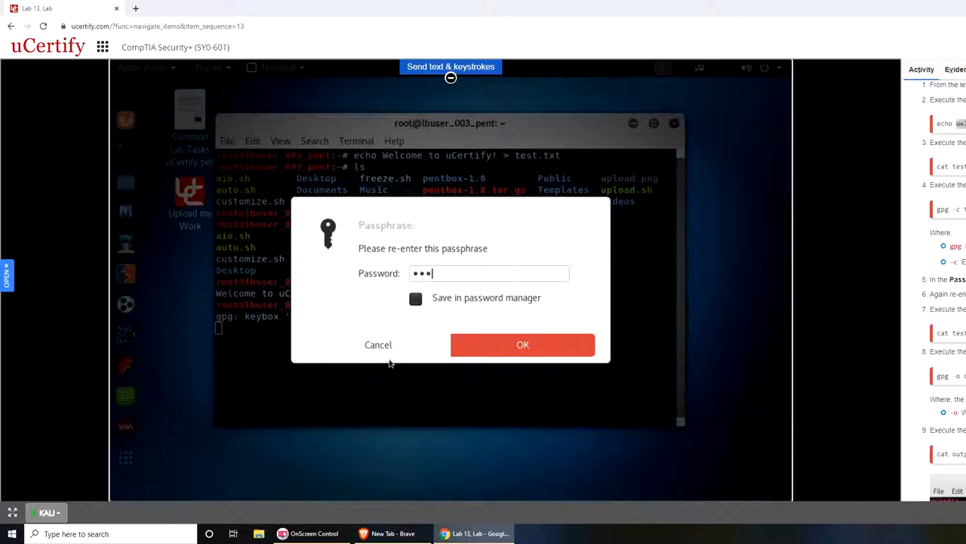
type("password")
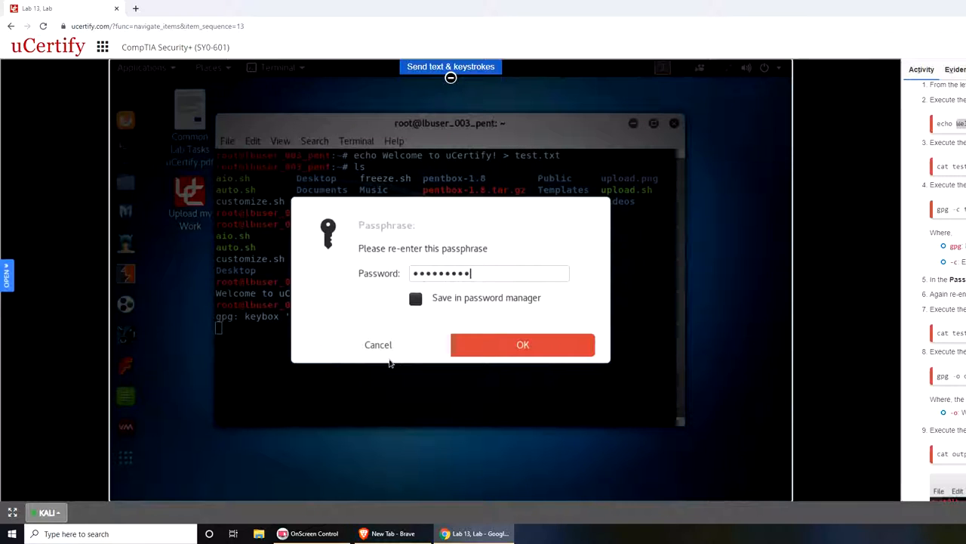
left_click(523, 344)
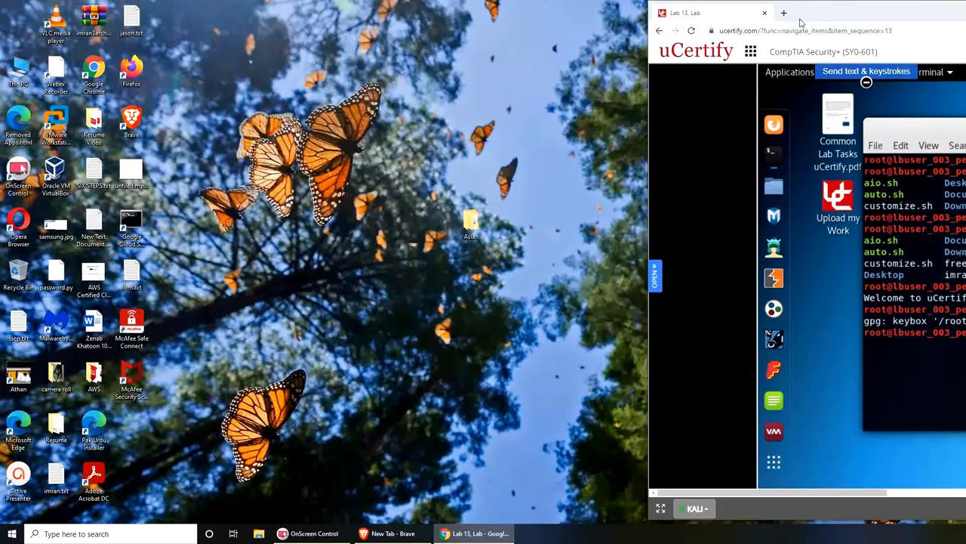
Maximize the lab browser window so the Kali desktop fills the screen.
left_click(800, 18)
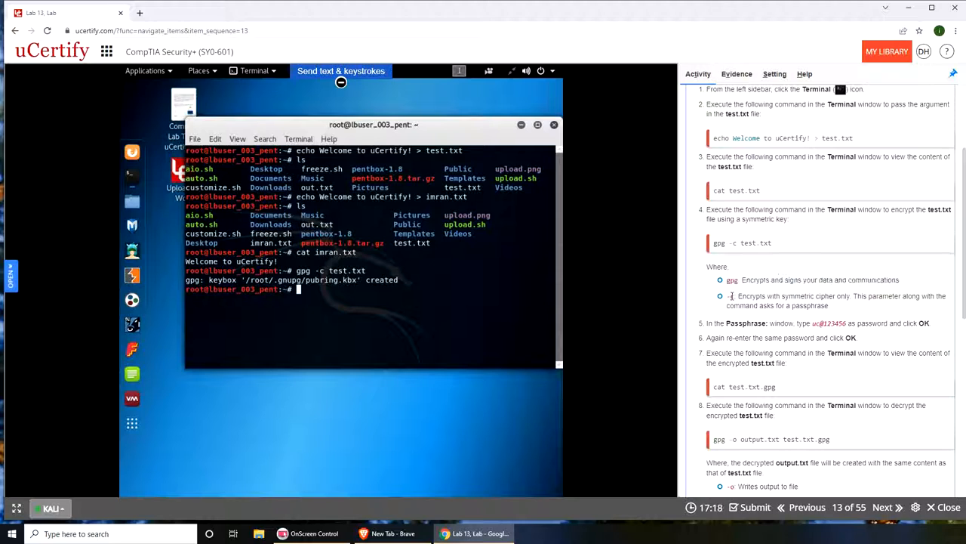
mouse_move(789, 320)
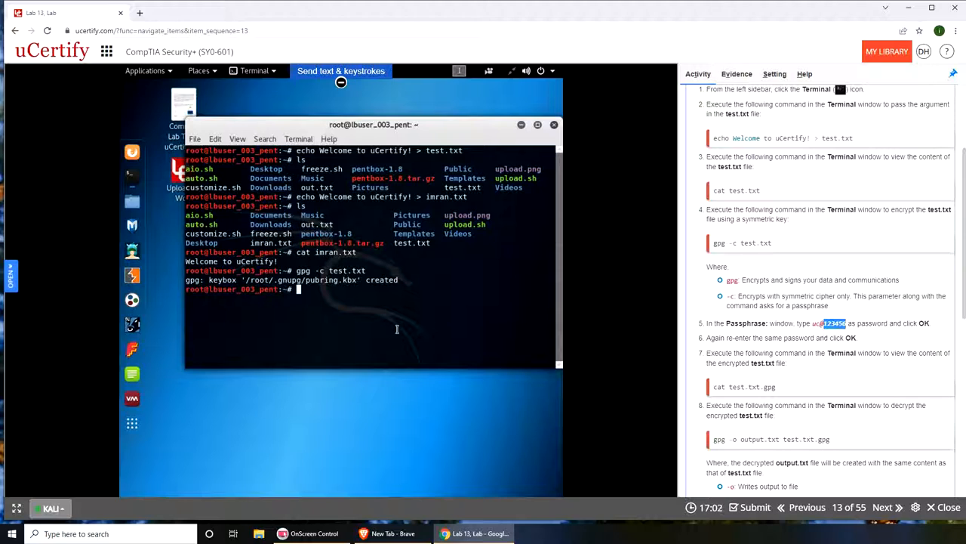
mouse_move(565, 348)
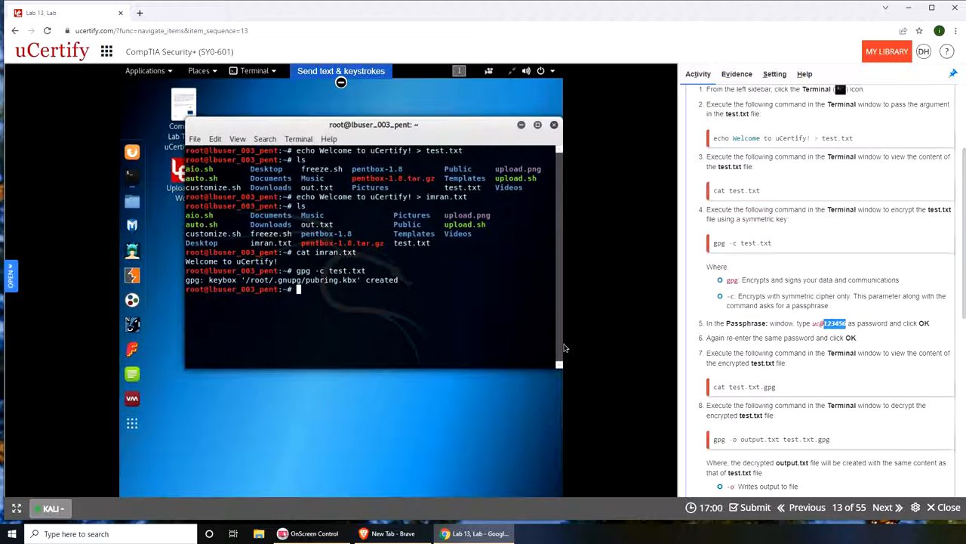
mouse_move(797, 293)
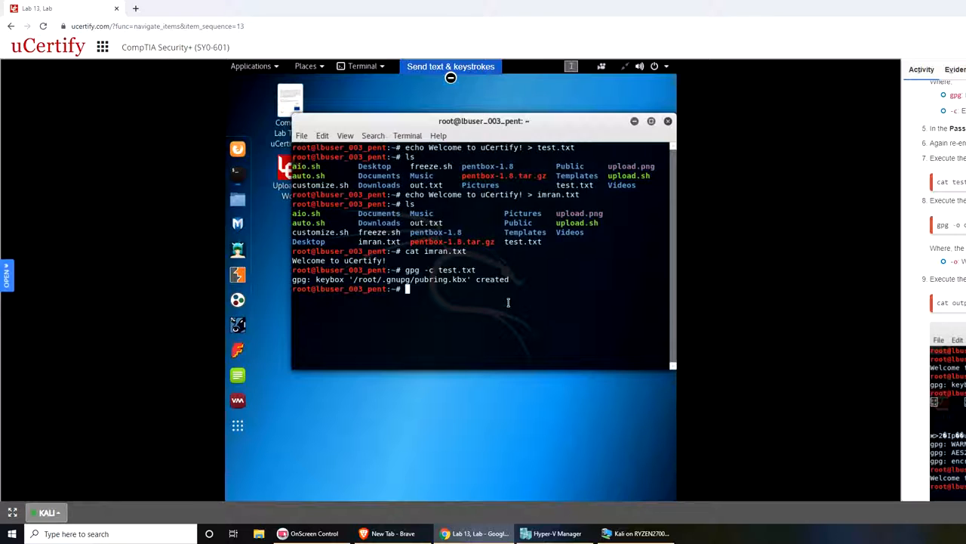
Run ls and pick out the new test.txt.gpg in the listing beside test.txt.
type("l")
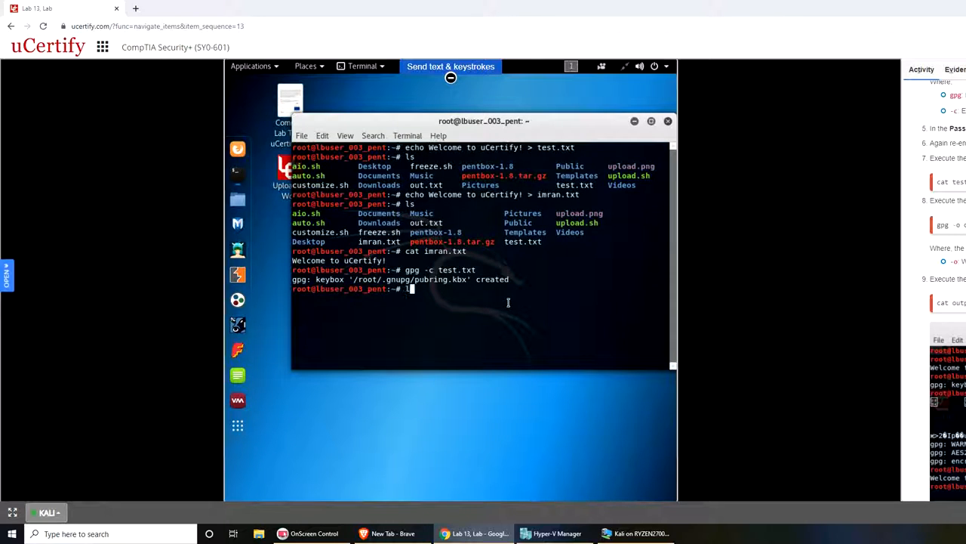
key("Return")
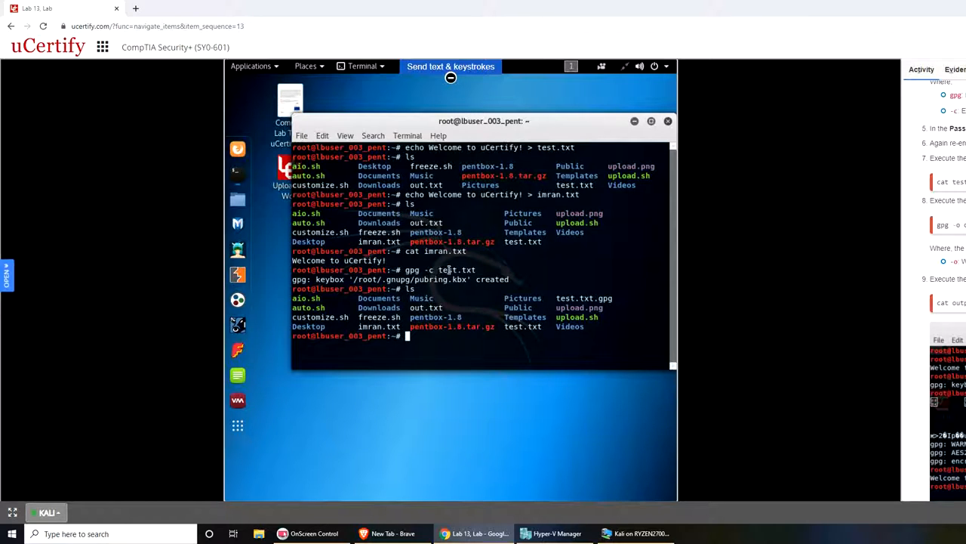
mouse_move(384, 329)
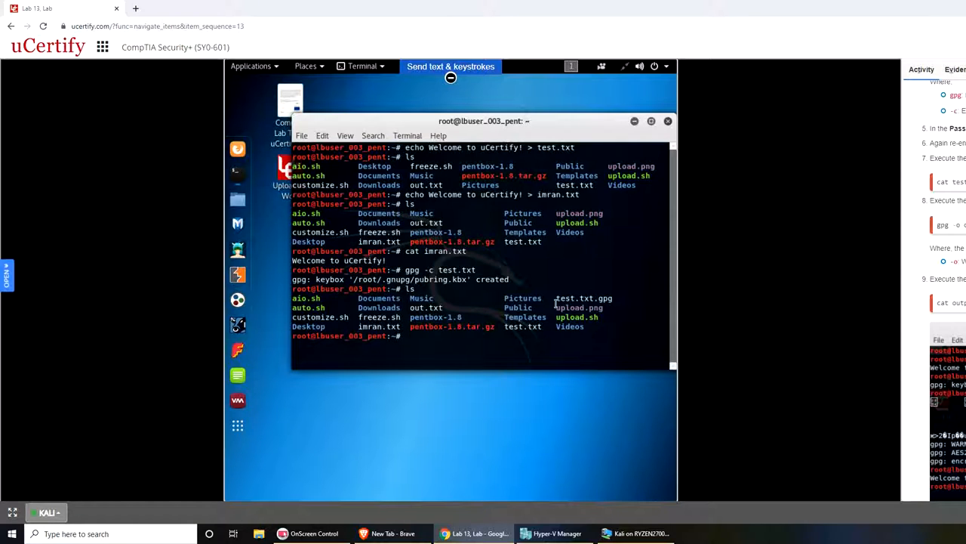
double_click(583, 299)
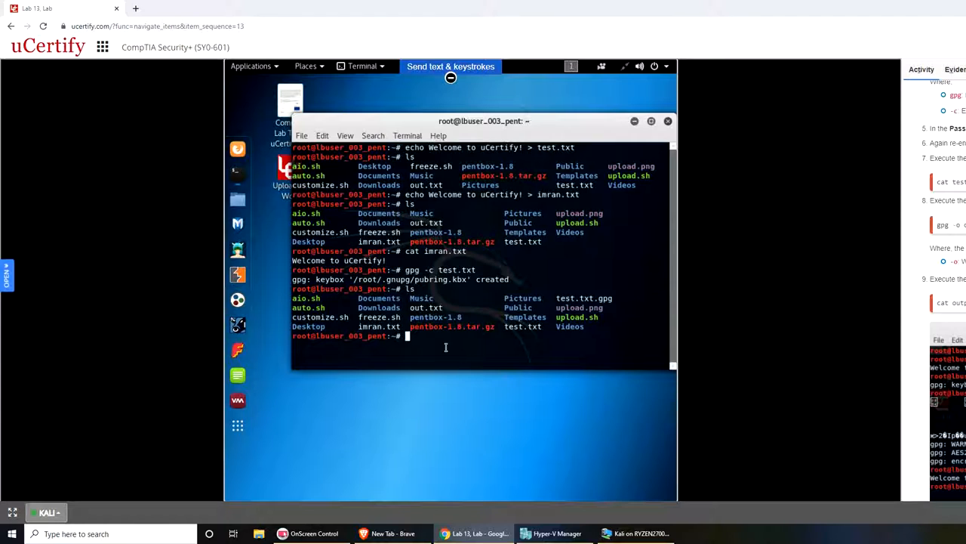
Run cat test.txt.gpg showing ciphertext, then cat test.txt printing Welcome to uCertify!
type("cat")
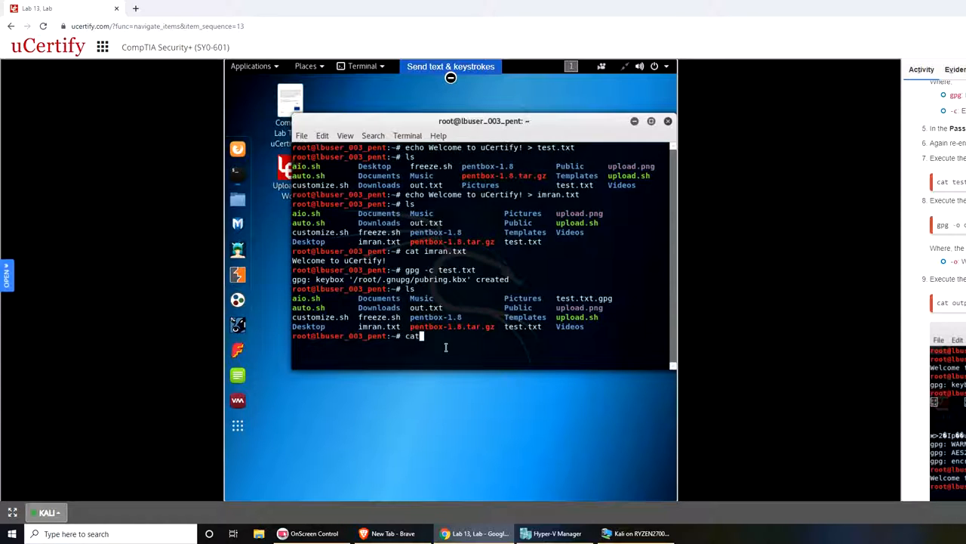
type("te")
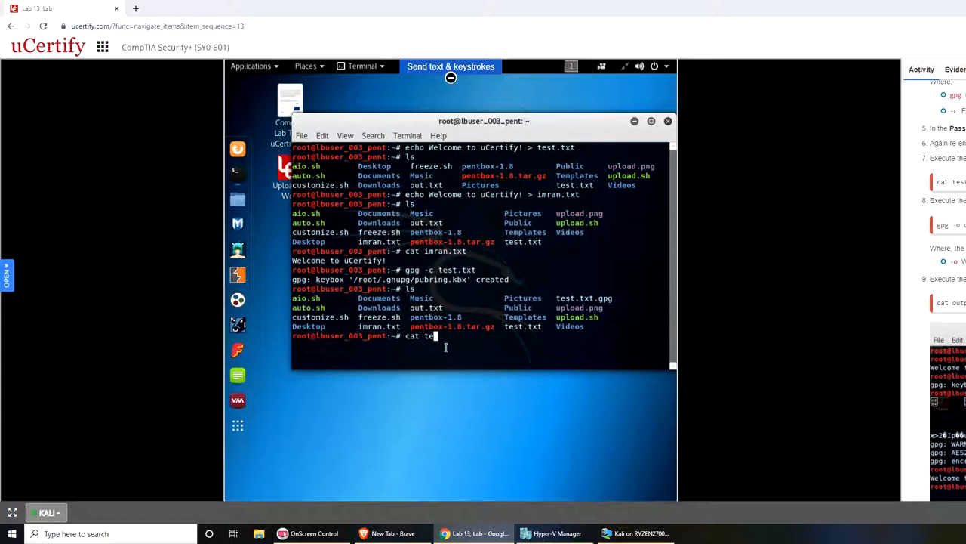
type("st.txt")
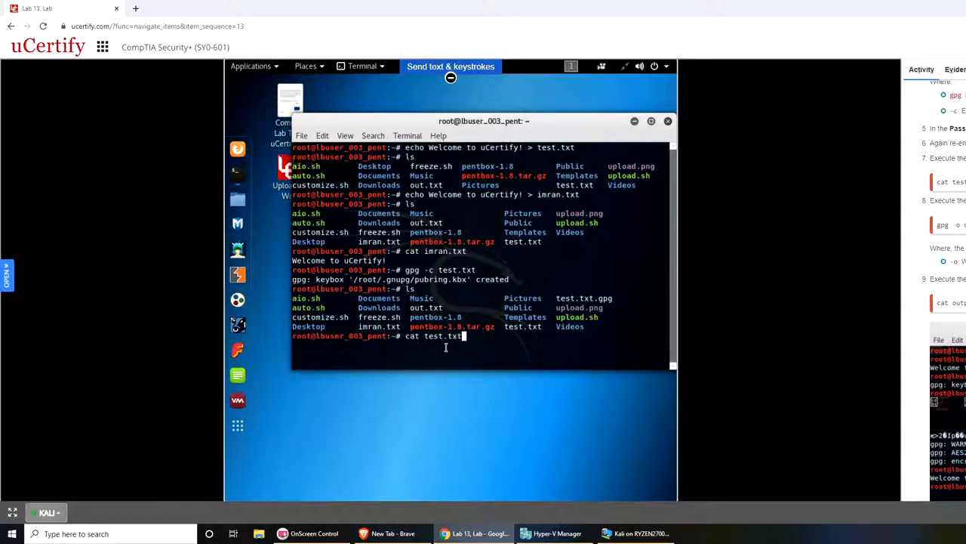
type(".gpg")
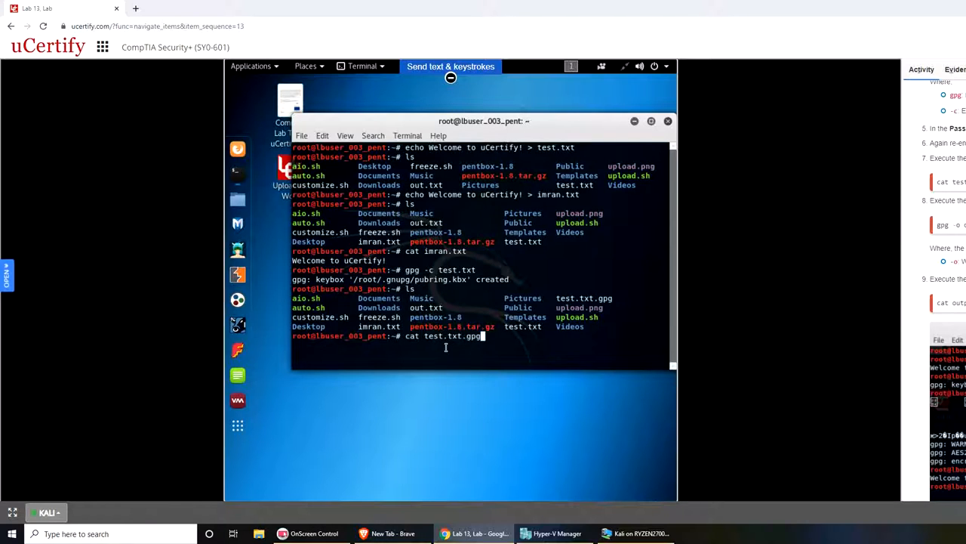
key("Return")
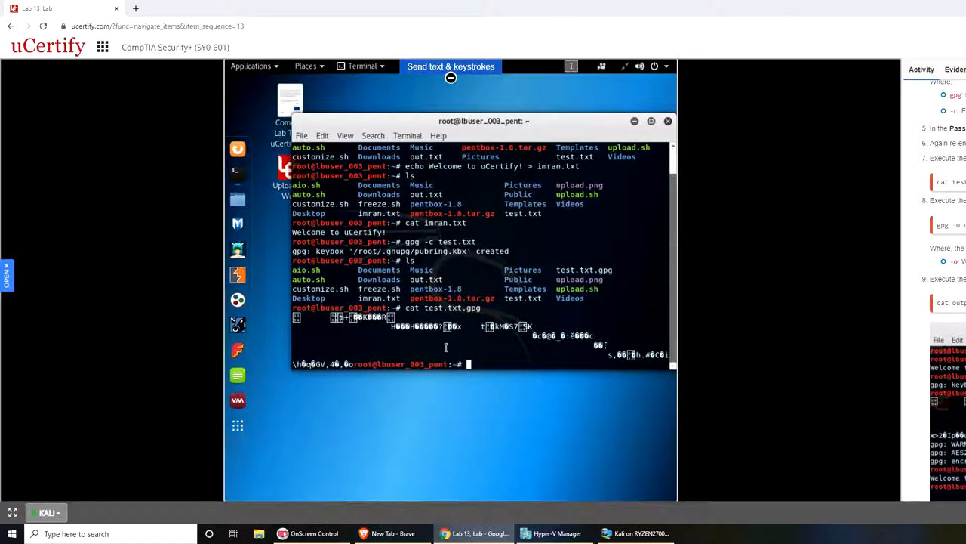
type("cat test.txt.gpg")
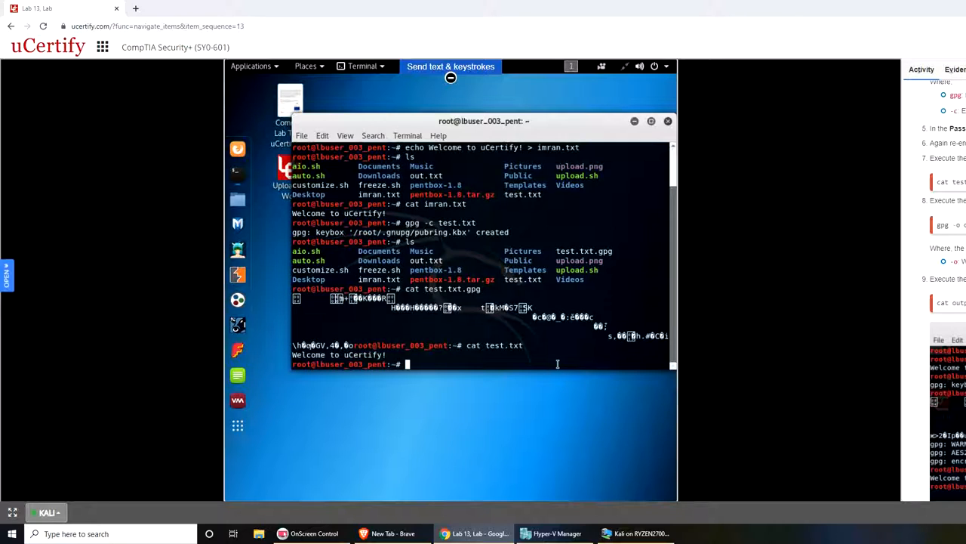
Decrypt test.txt.gpg into output.txt with gpg -o, then list the folder to confirm it exists.
type("gpg")
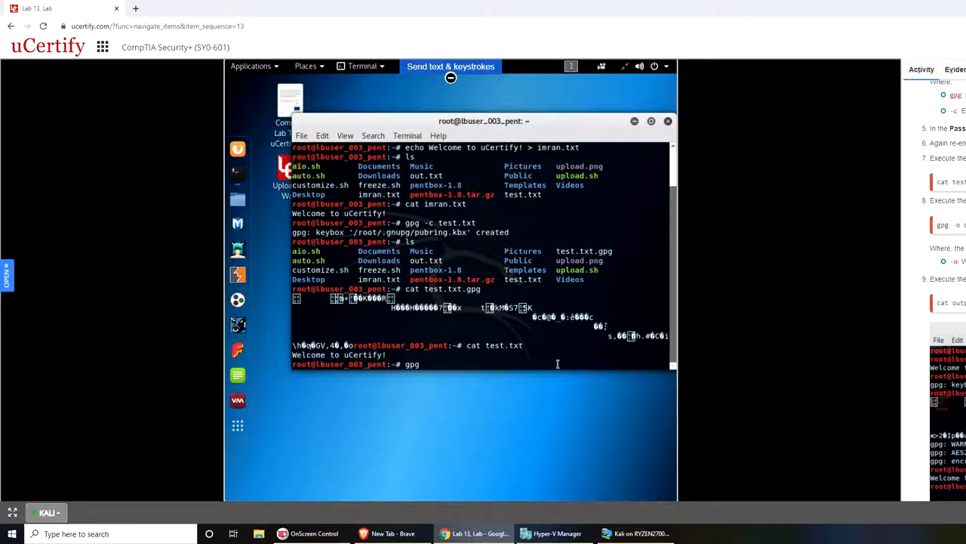
type("-o out")
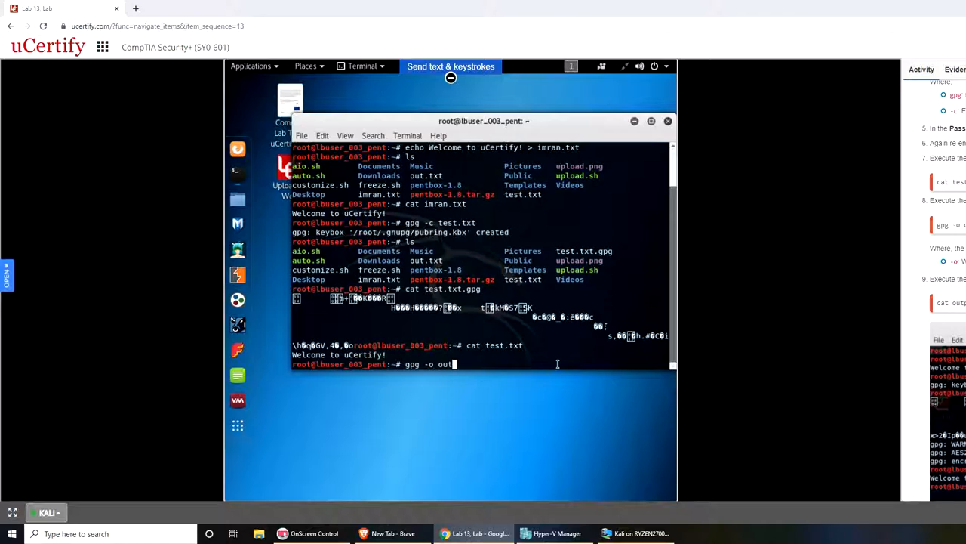
type("put")
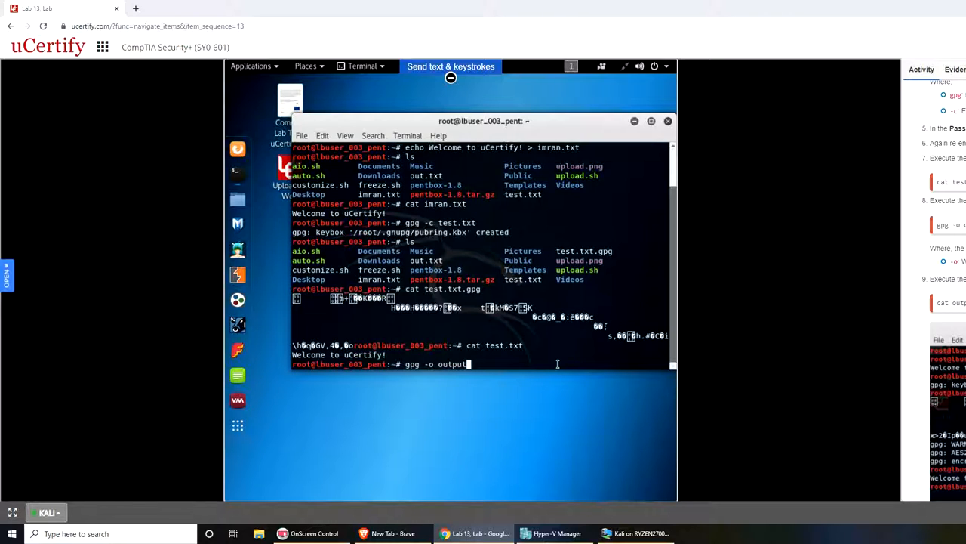
type("txt test.txt.gpg")
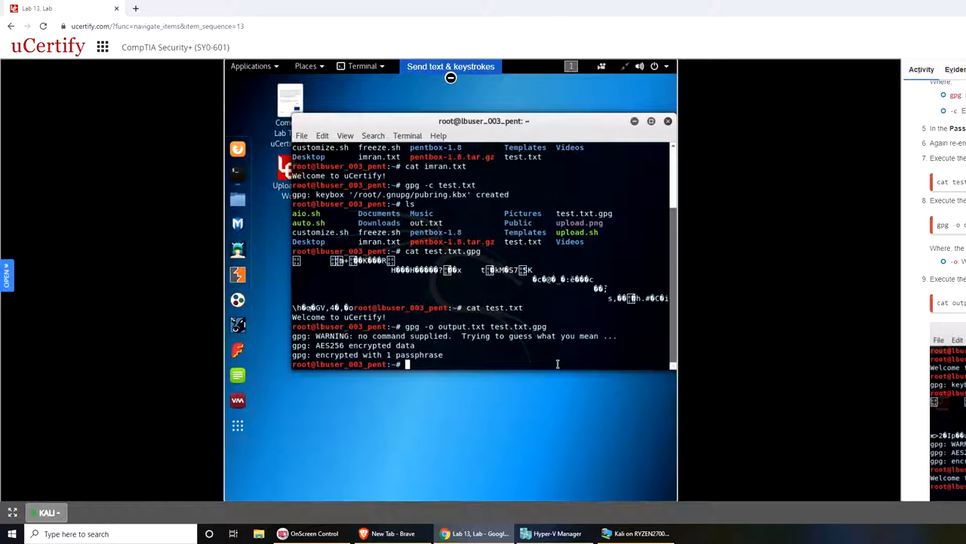
key("Return")
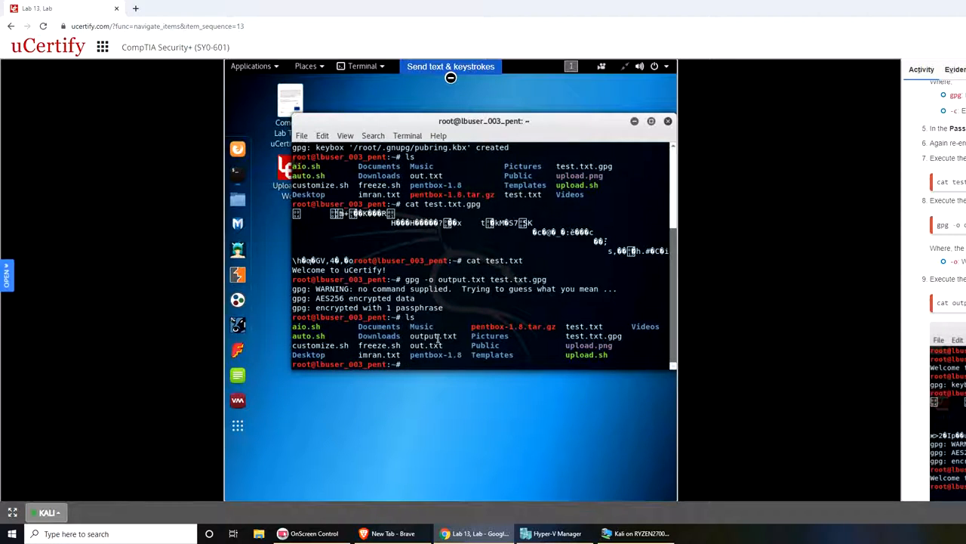
Begin a cat command to view the decrypted output.txt contents.
type("cat")
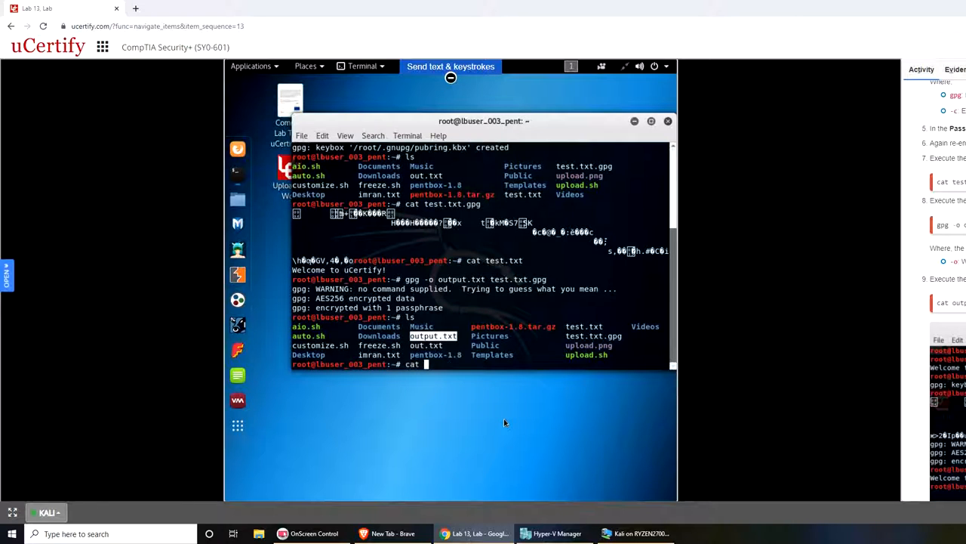
type("pit[it/")
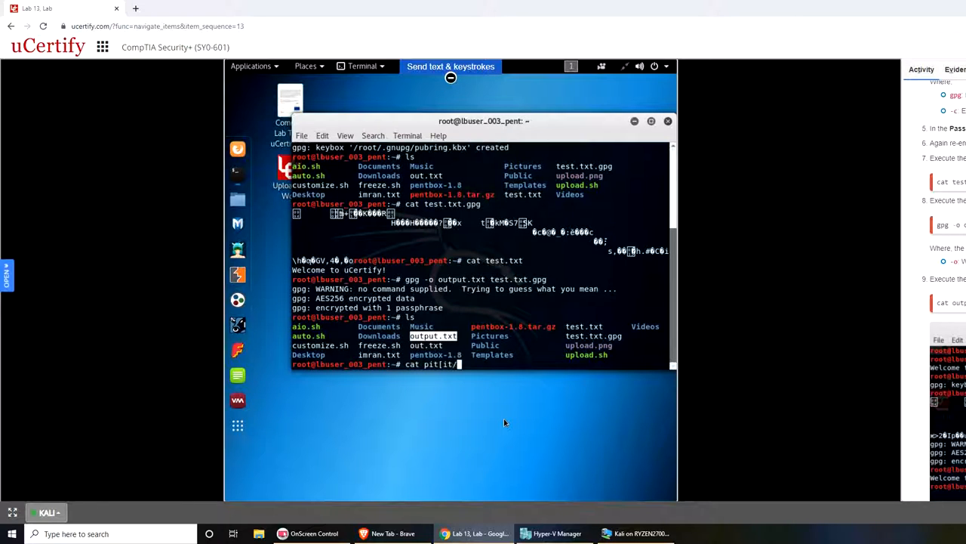